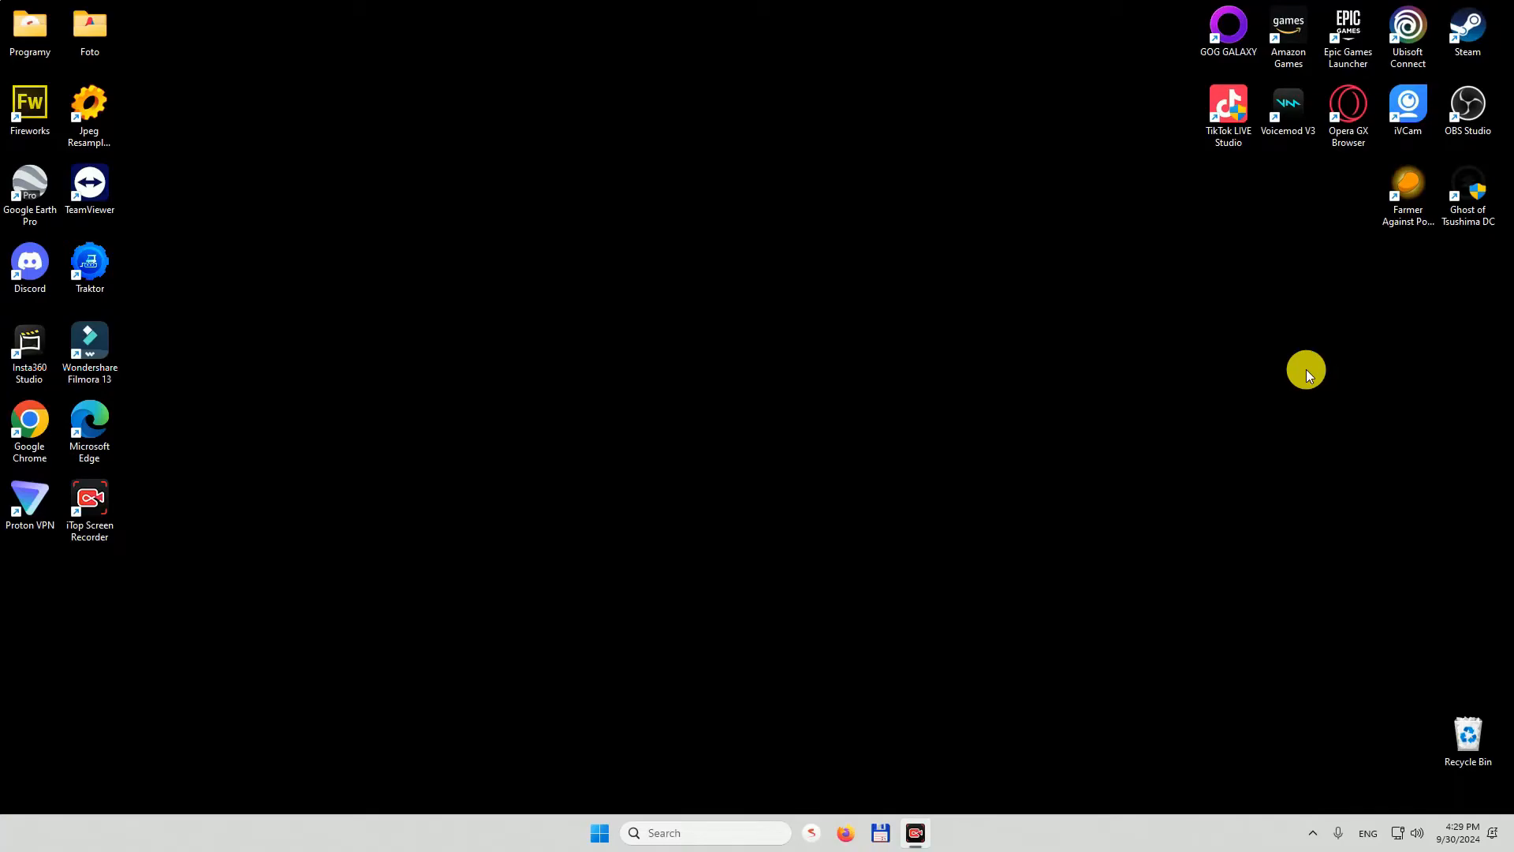
- Search the Start menu for 'language settings' to reach Language & region
click(599, 833)
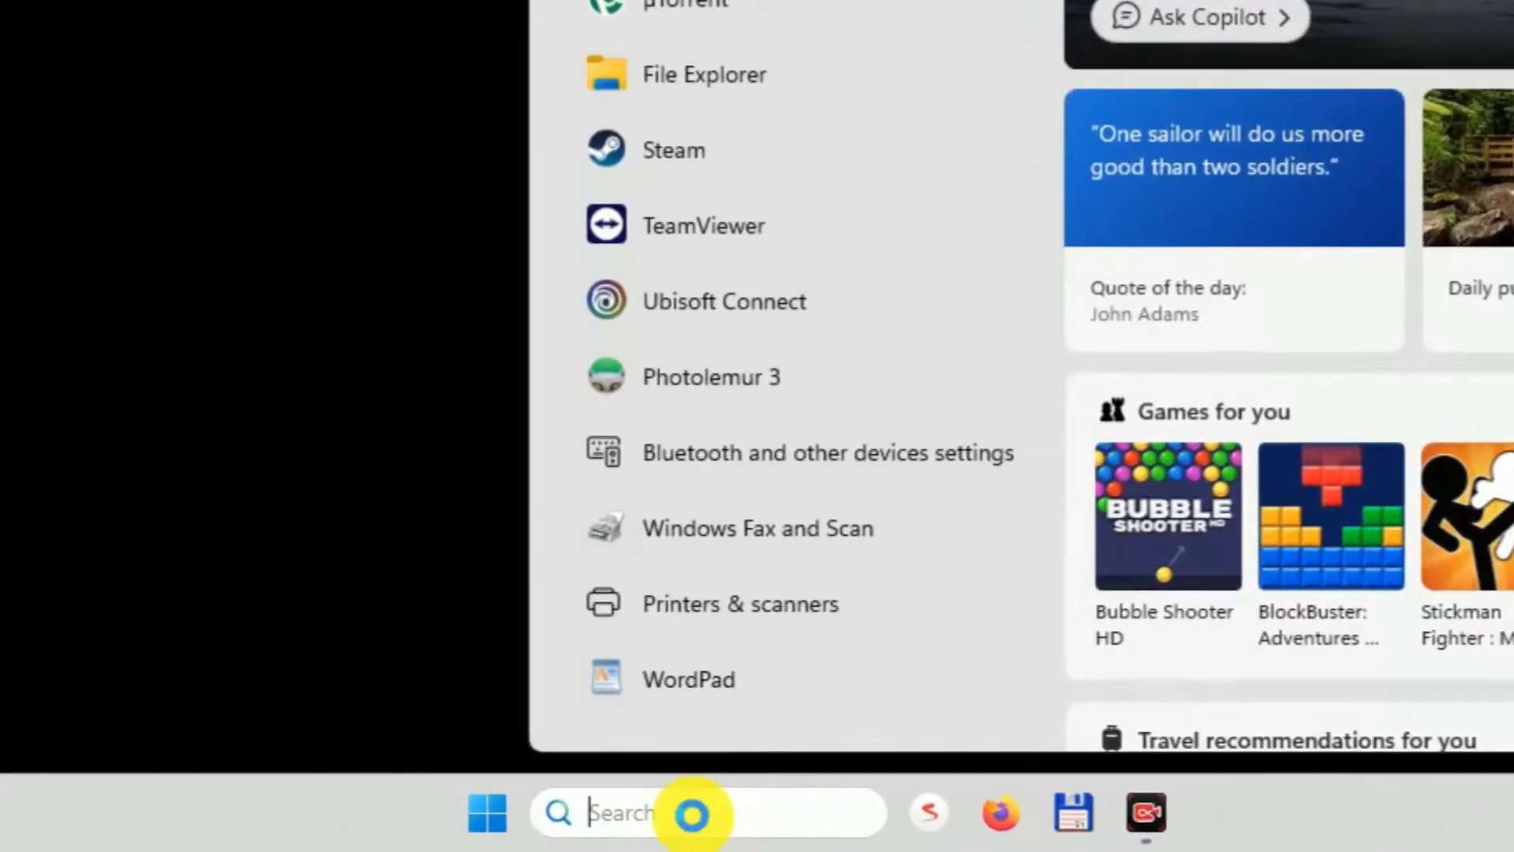
text(language settings)
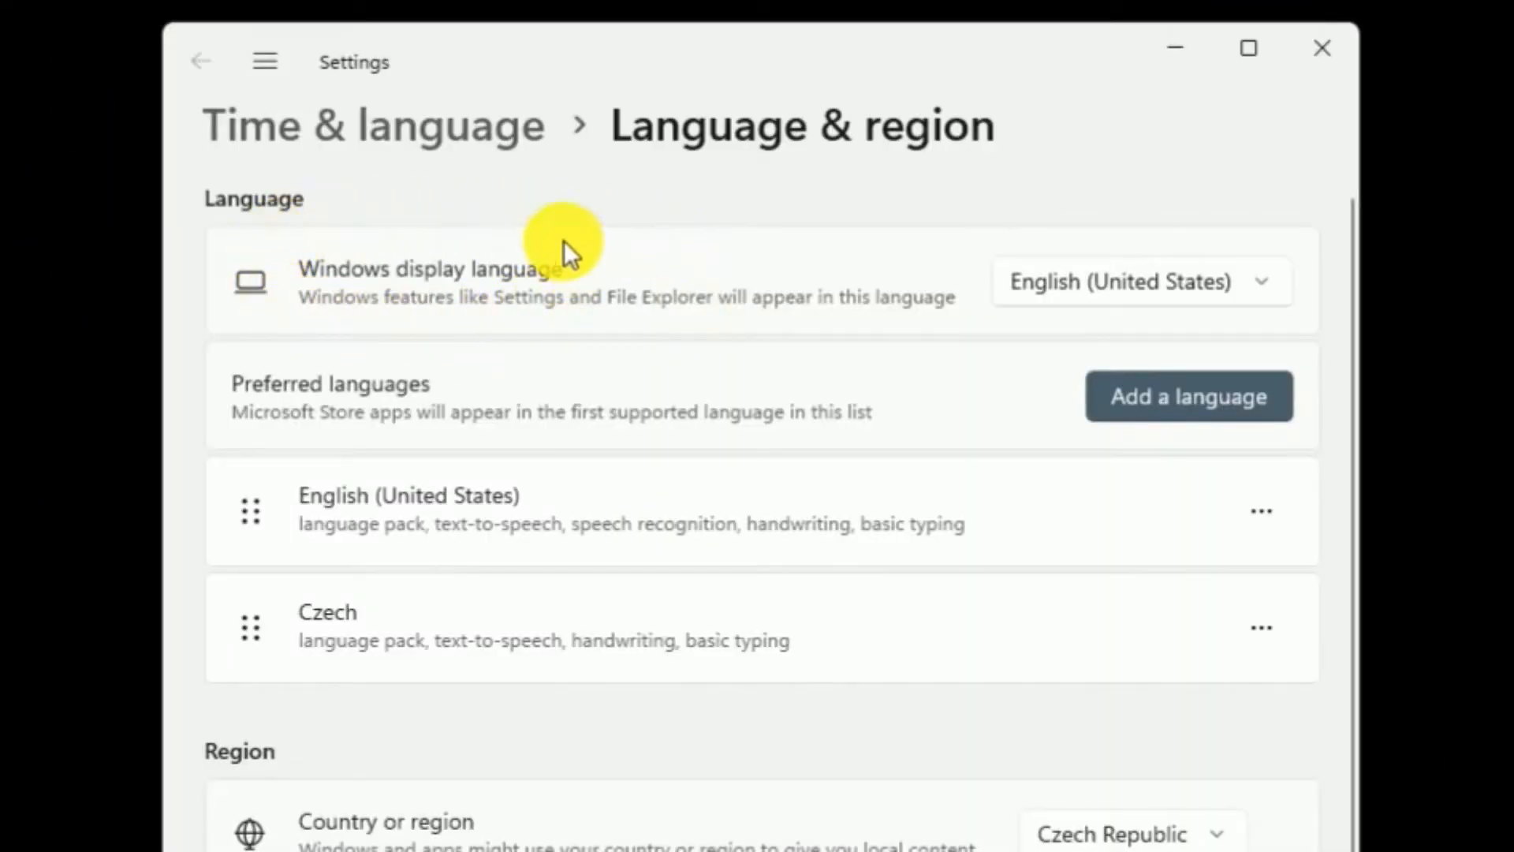
- Check the Windows display language options, then close the dropdown
click(1140, 281)
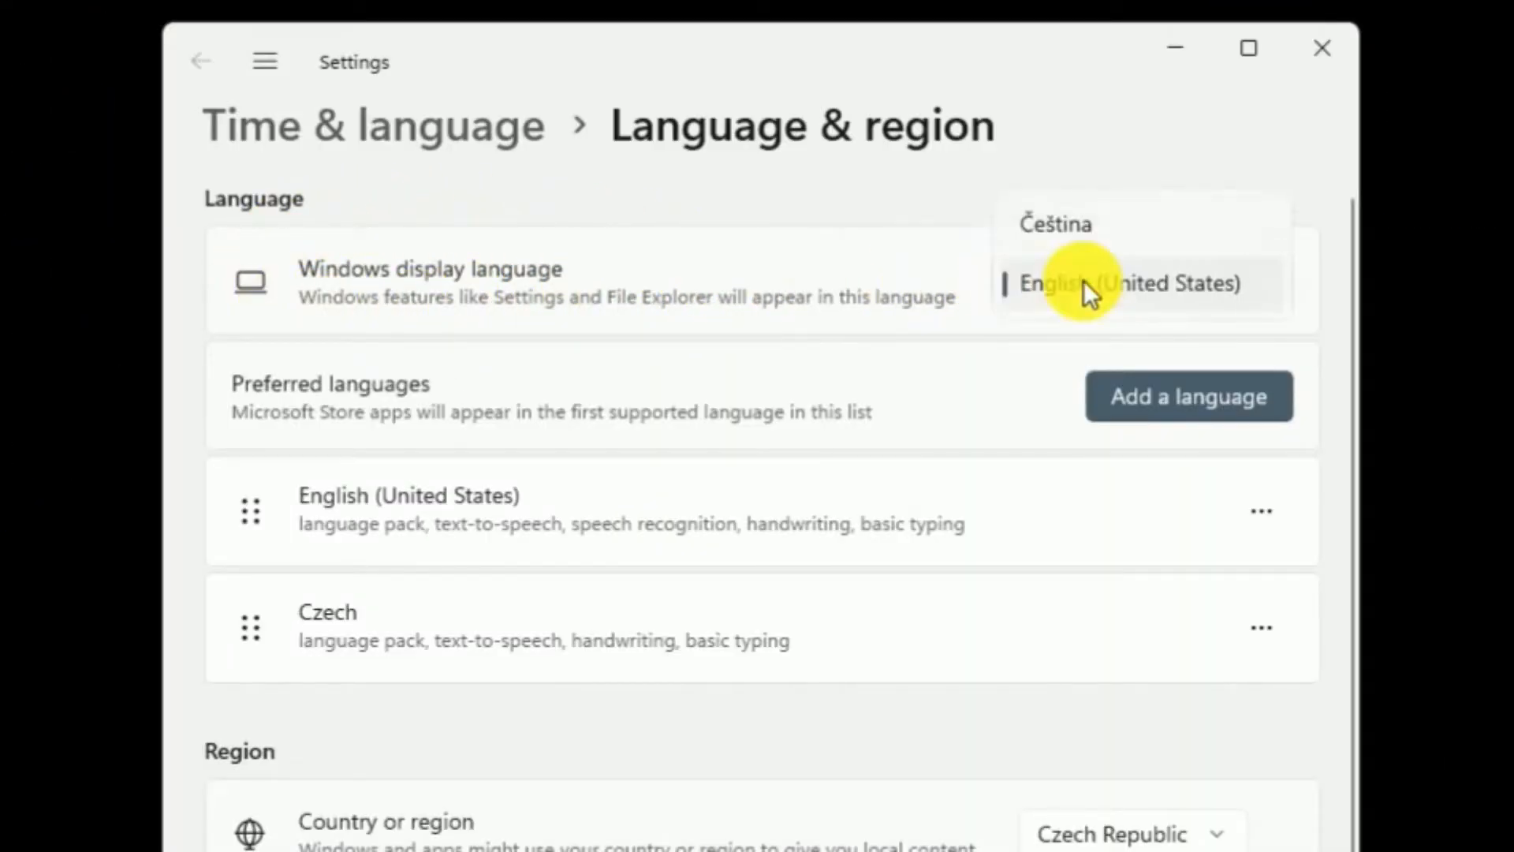
mouse_move(1174, 227)
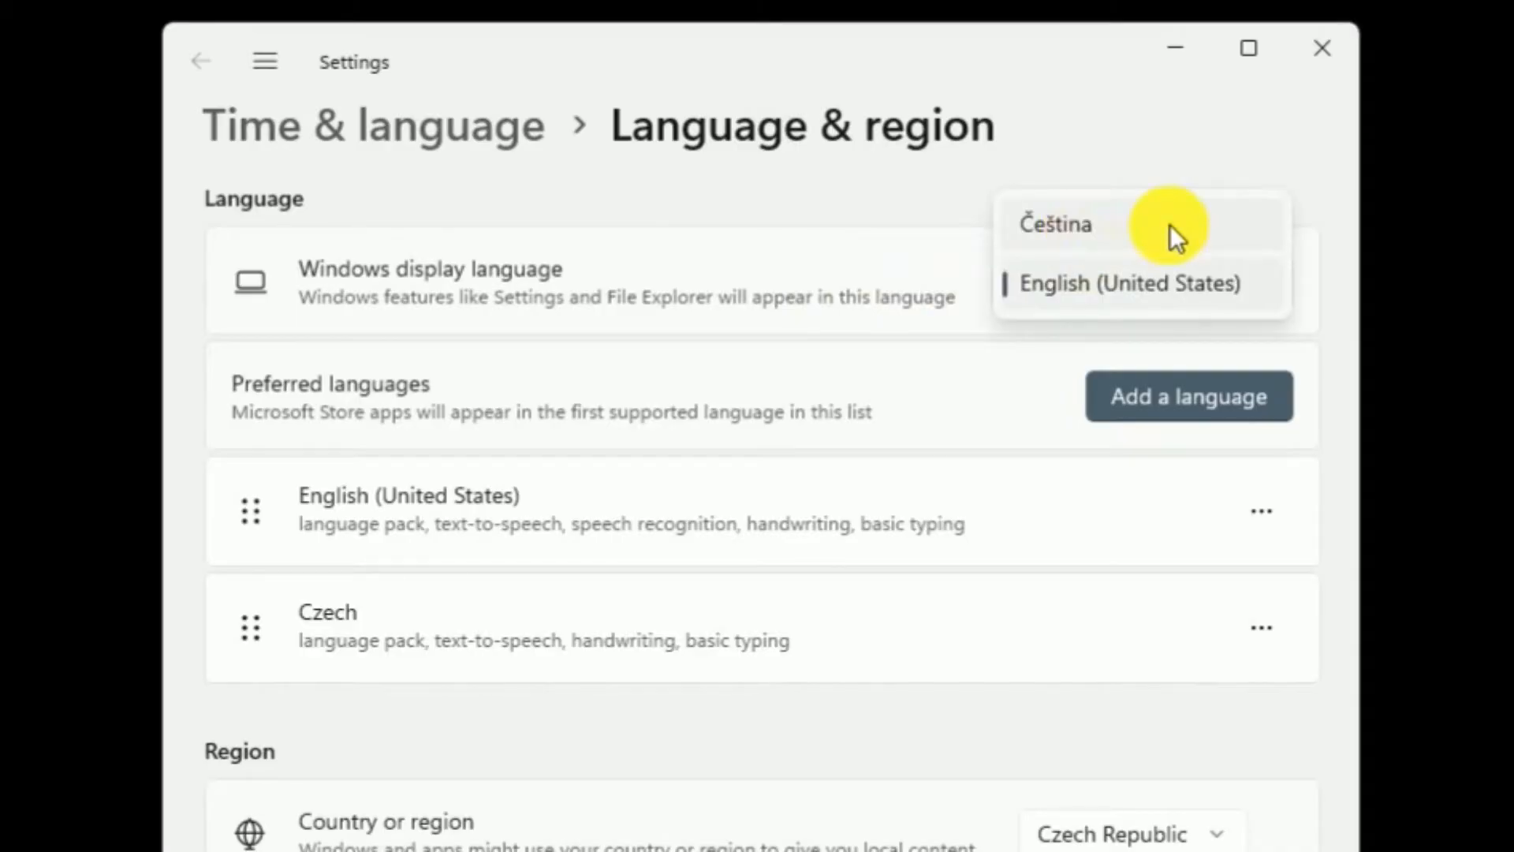
click(1130, 283)
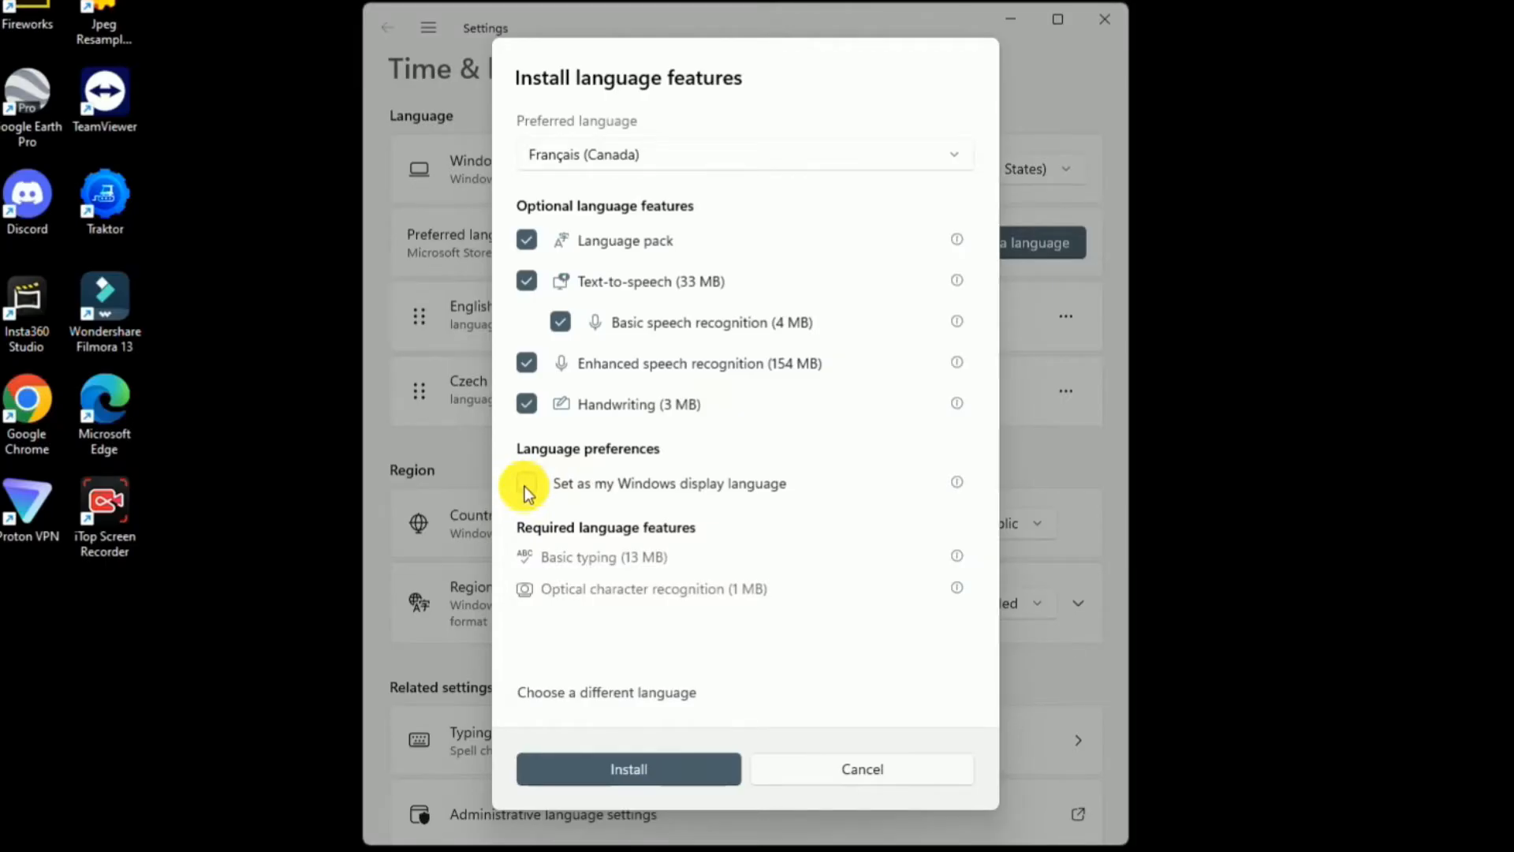
- Install French (Canada) without setting it as display language, then reopen Add a language
click(527, 483)
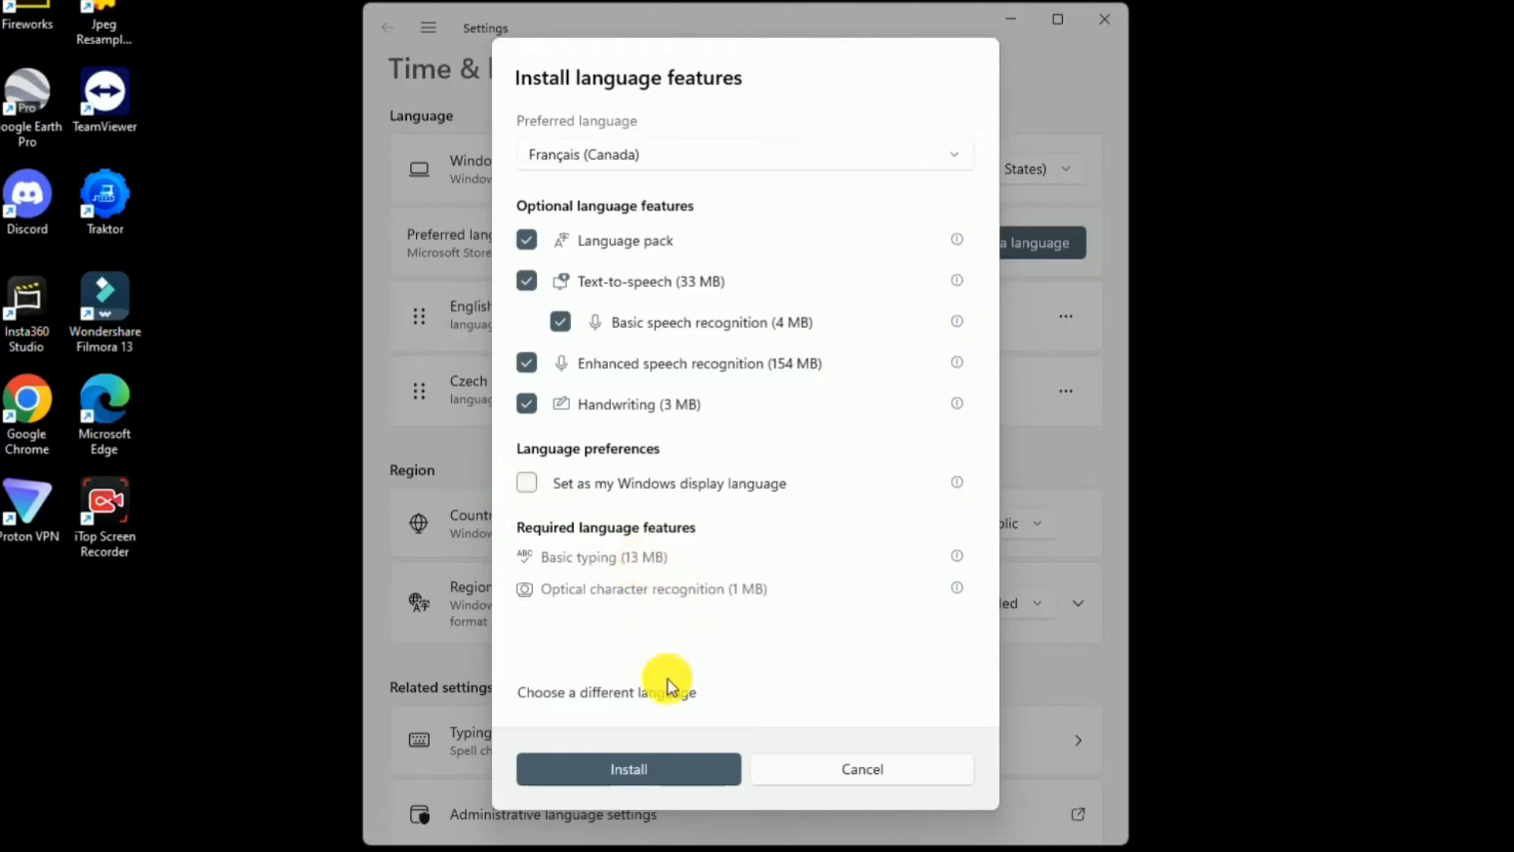
click(629, 769)
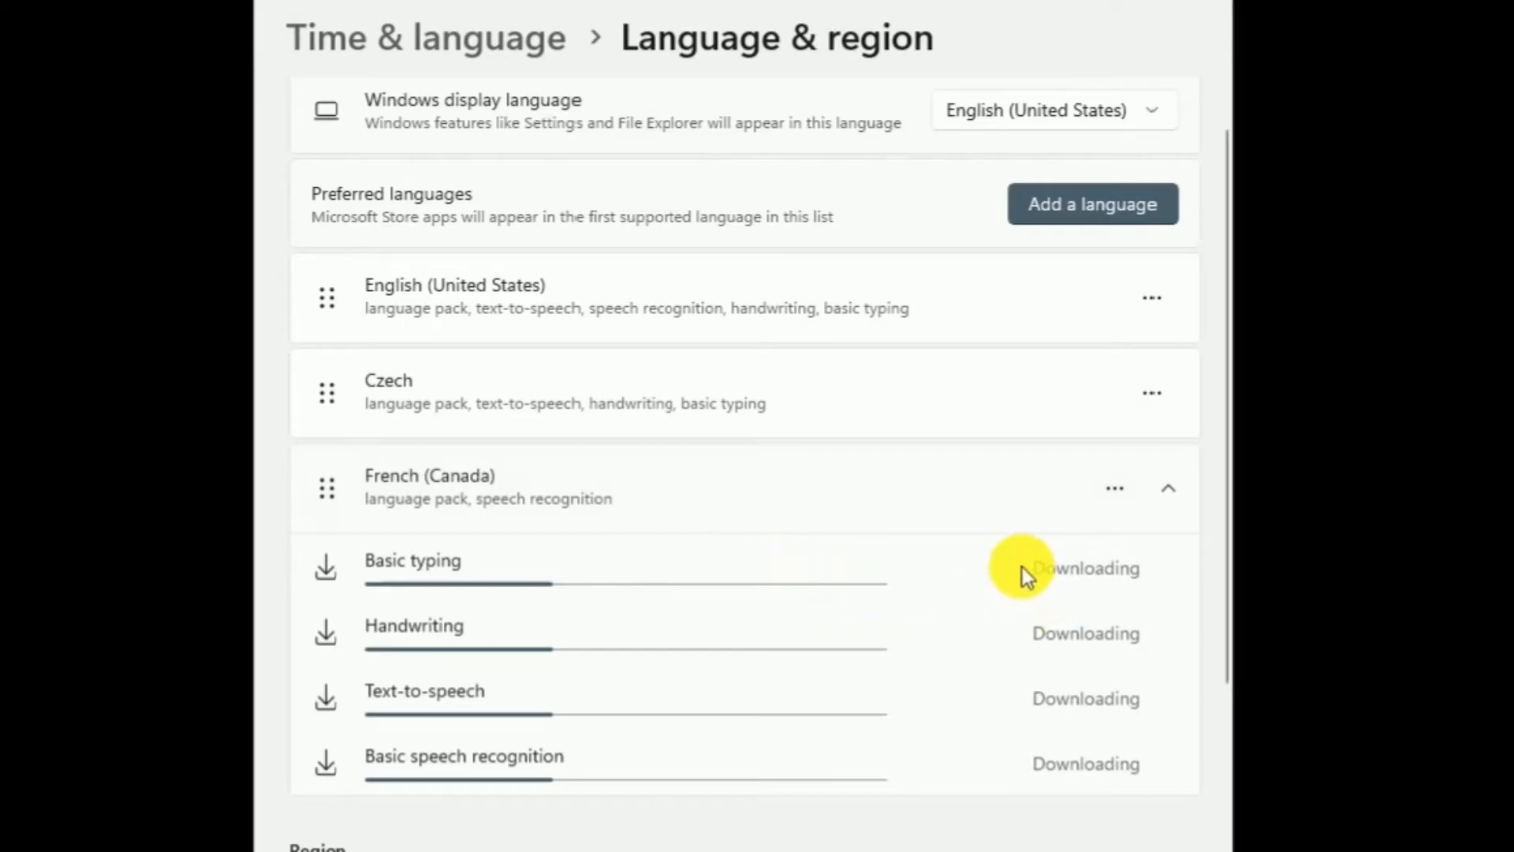
mouse_move(1092, 204)
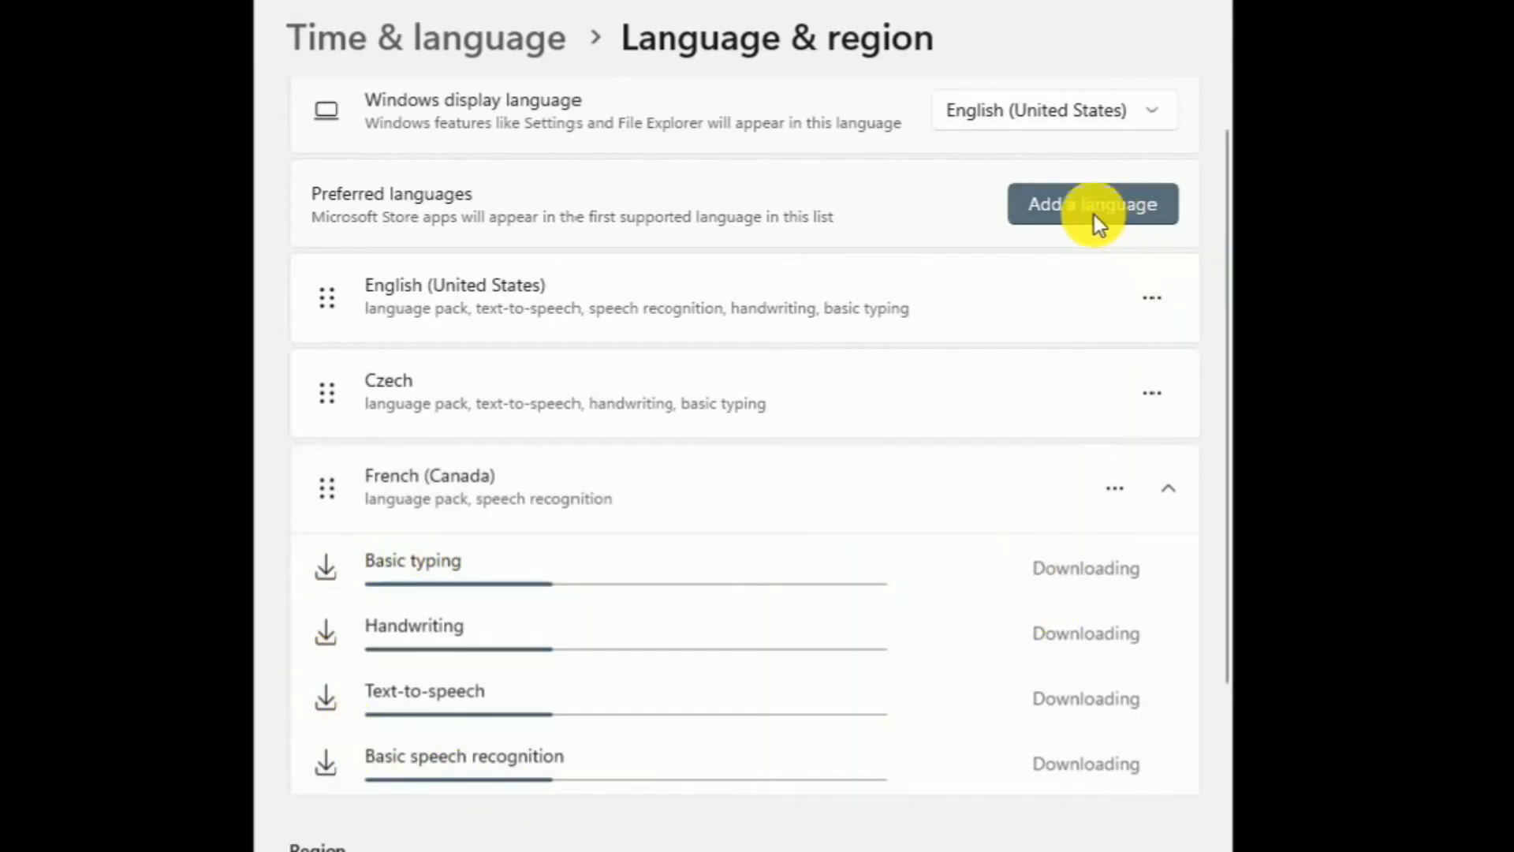
click(1092, 204)
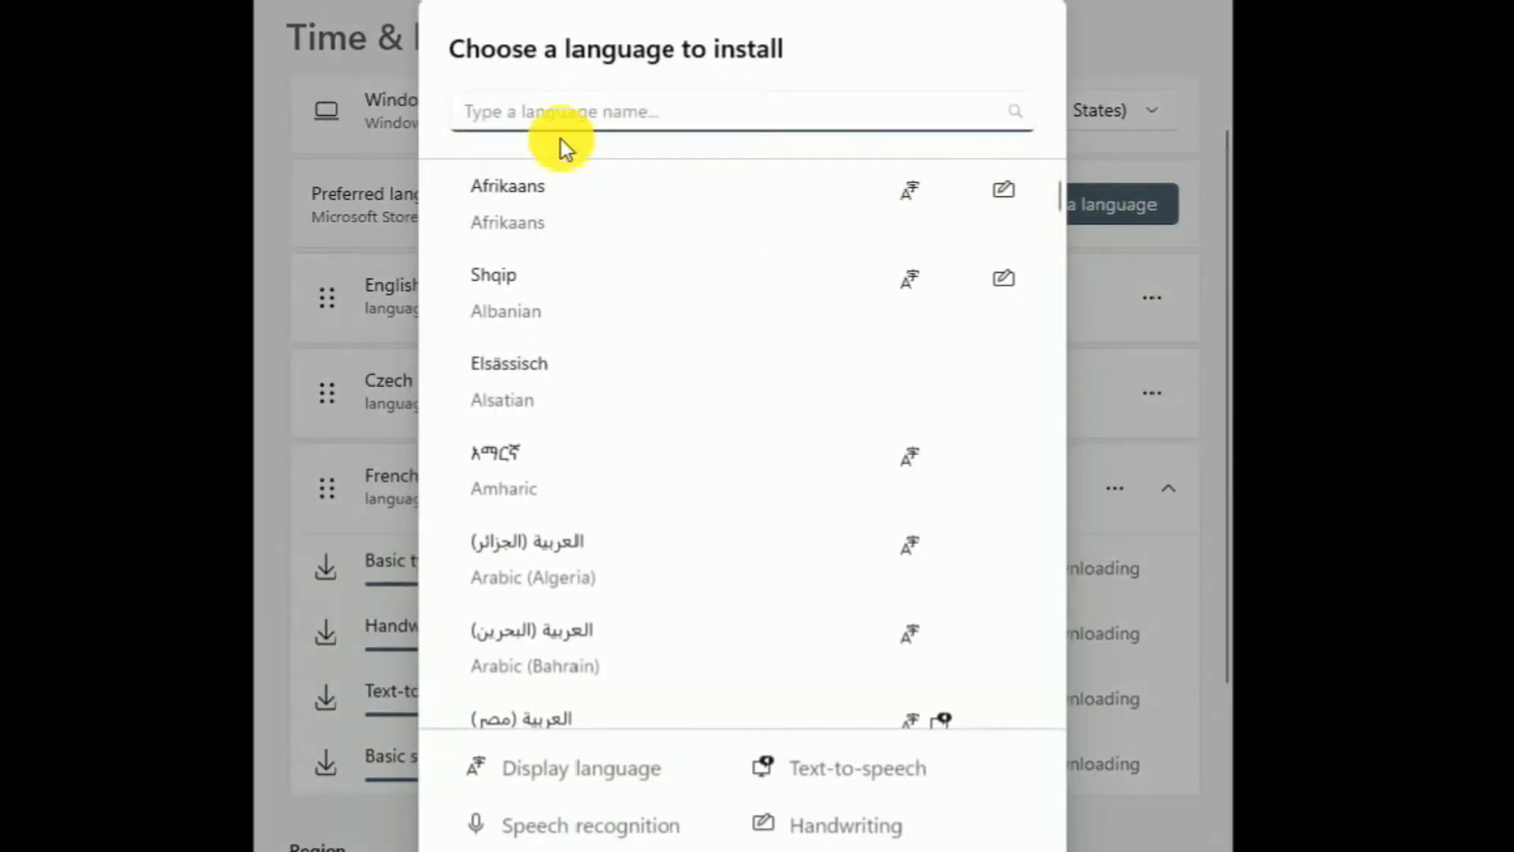
- Add Slovenčina as a preferred language without text-to-speech
text(slovak)
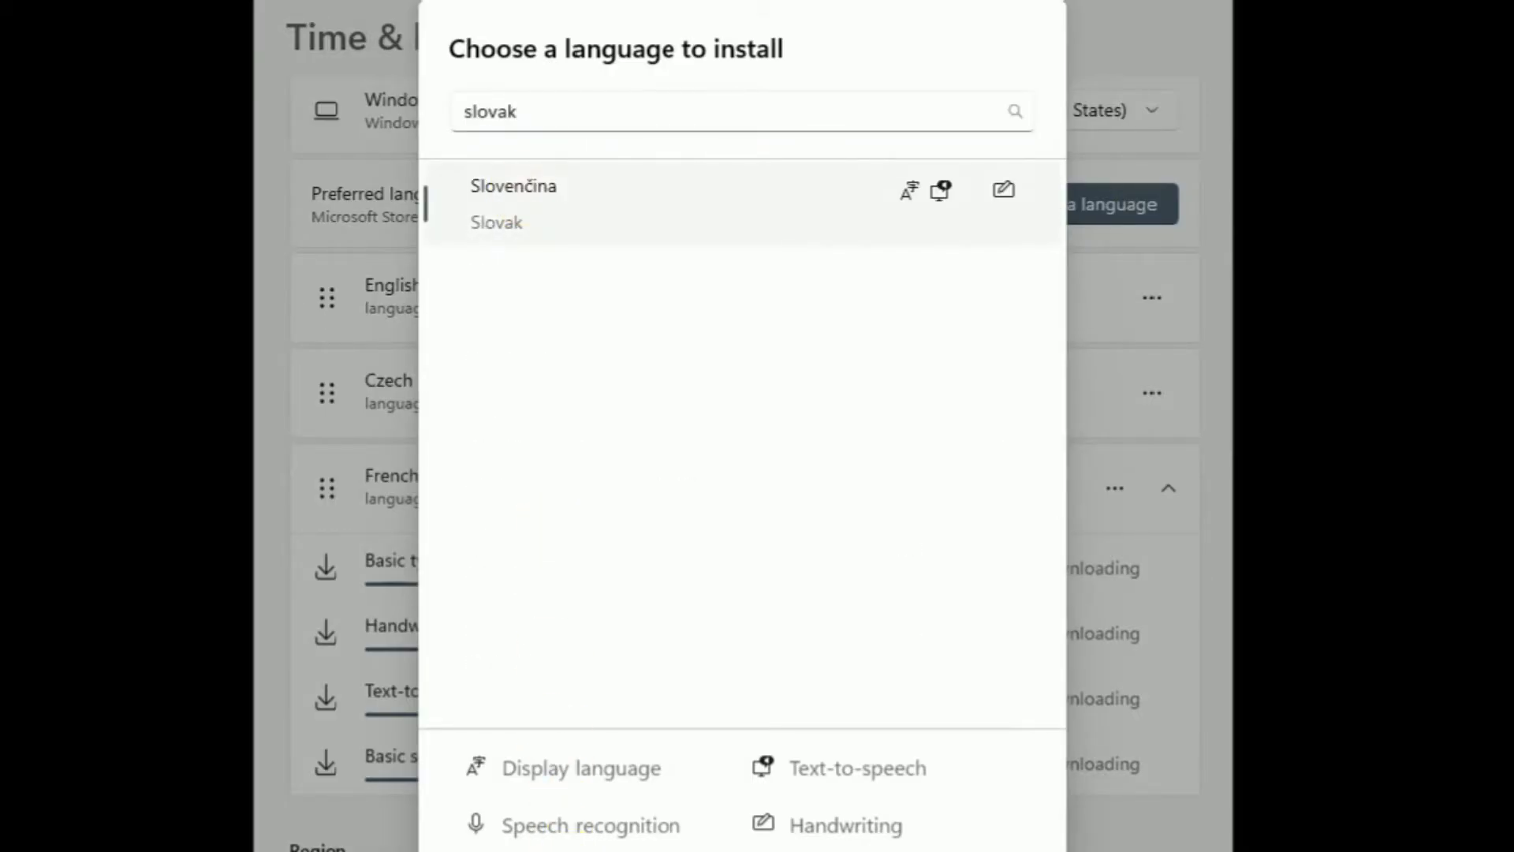
click(512, 185)
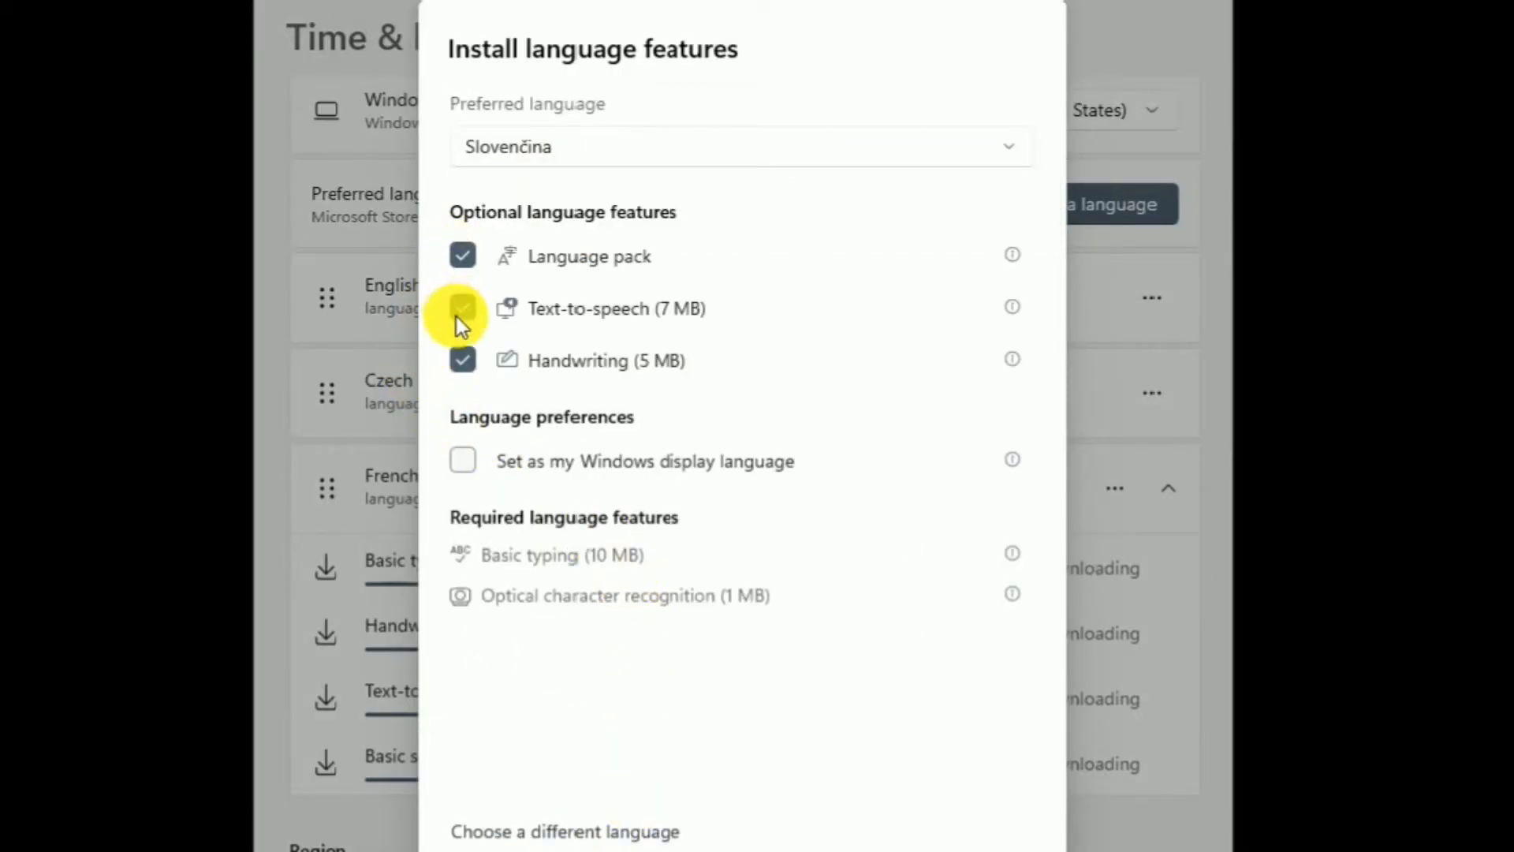
click(463, 308)
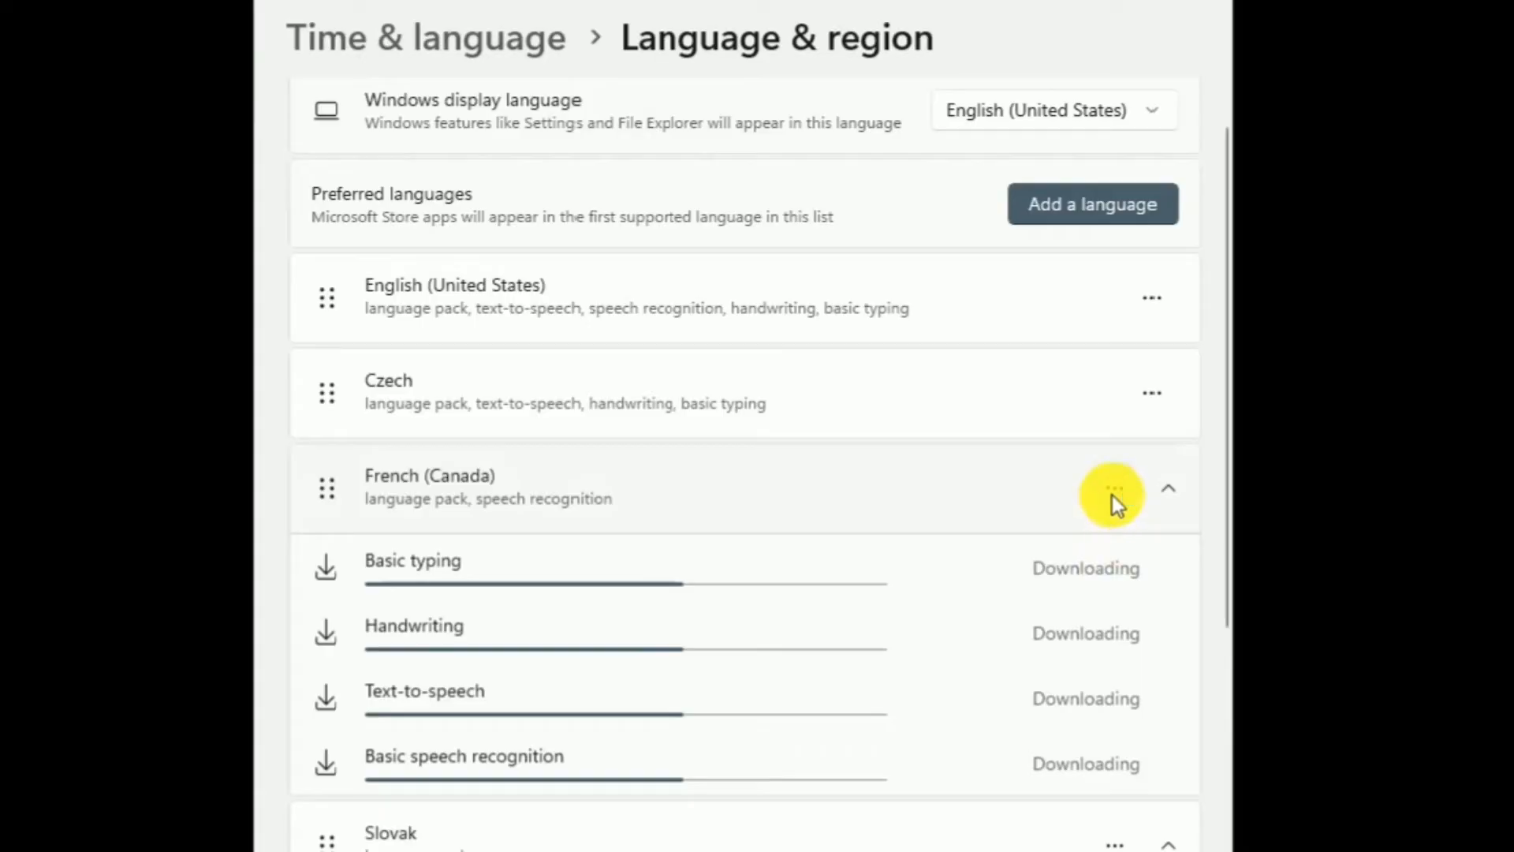
- Remove French (Canada) from the preferred languages list
click(1113, 488)
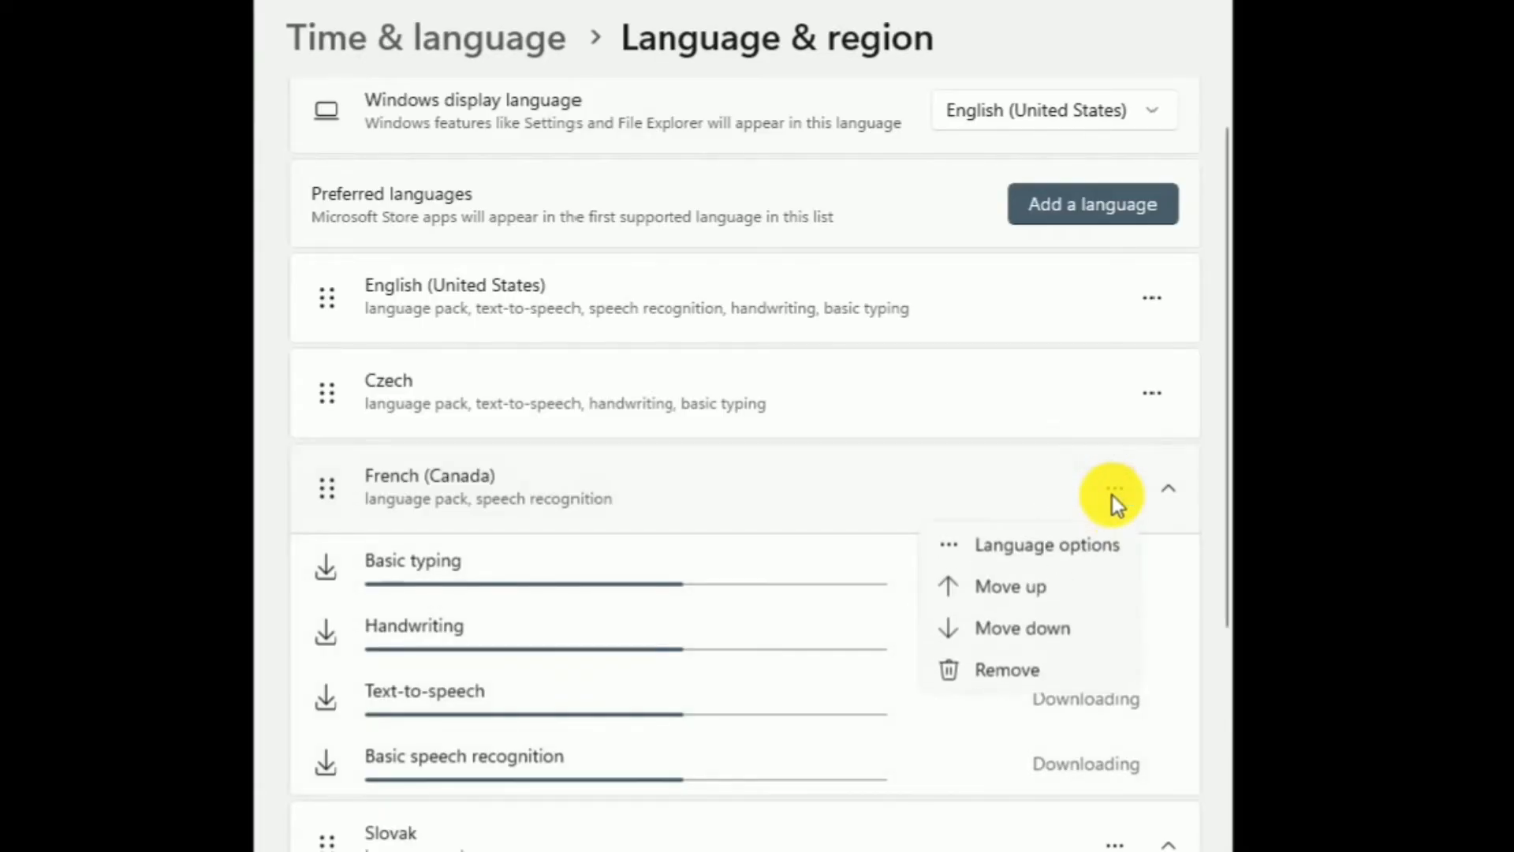
mouse_move(1007, 680)
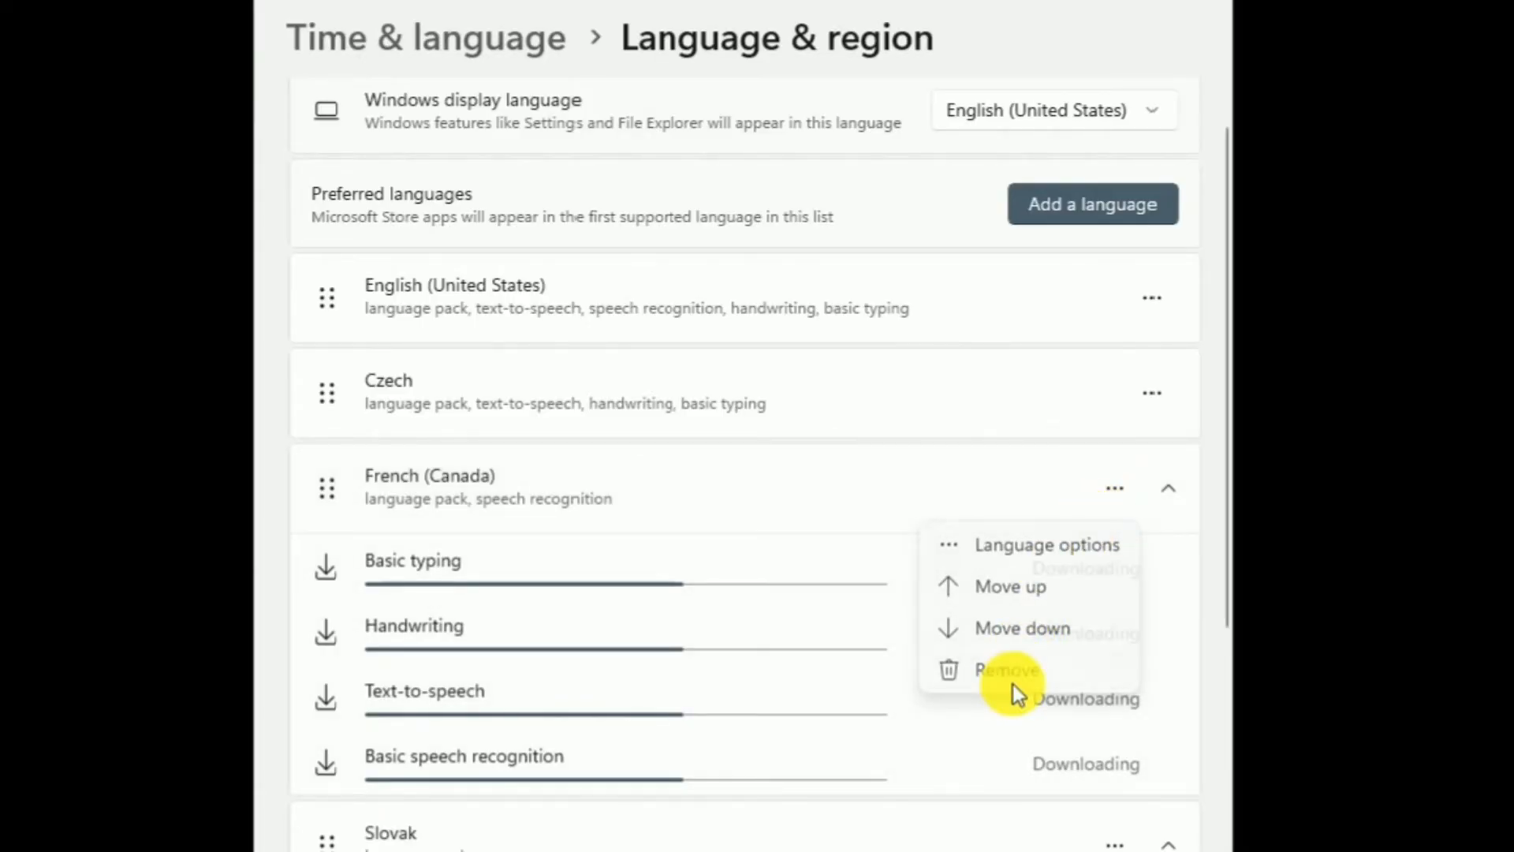
click(1006, 670)
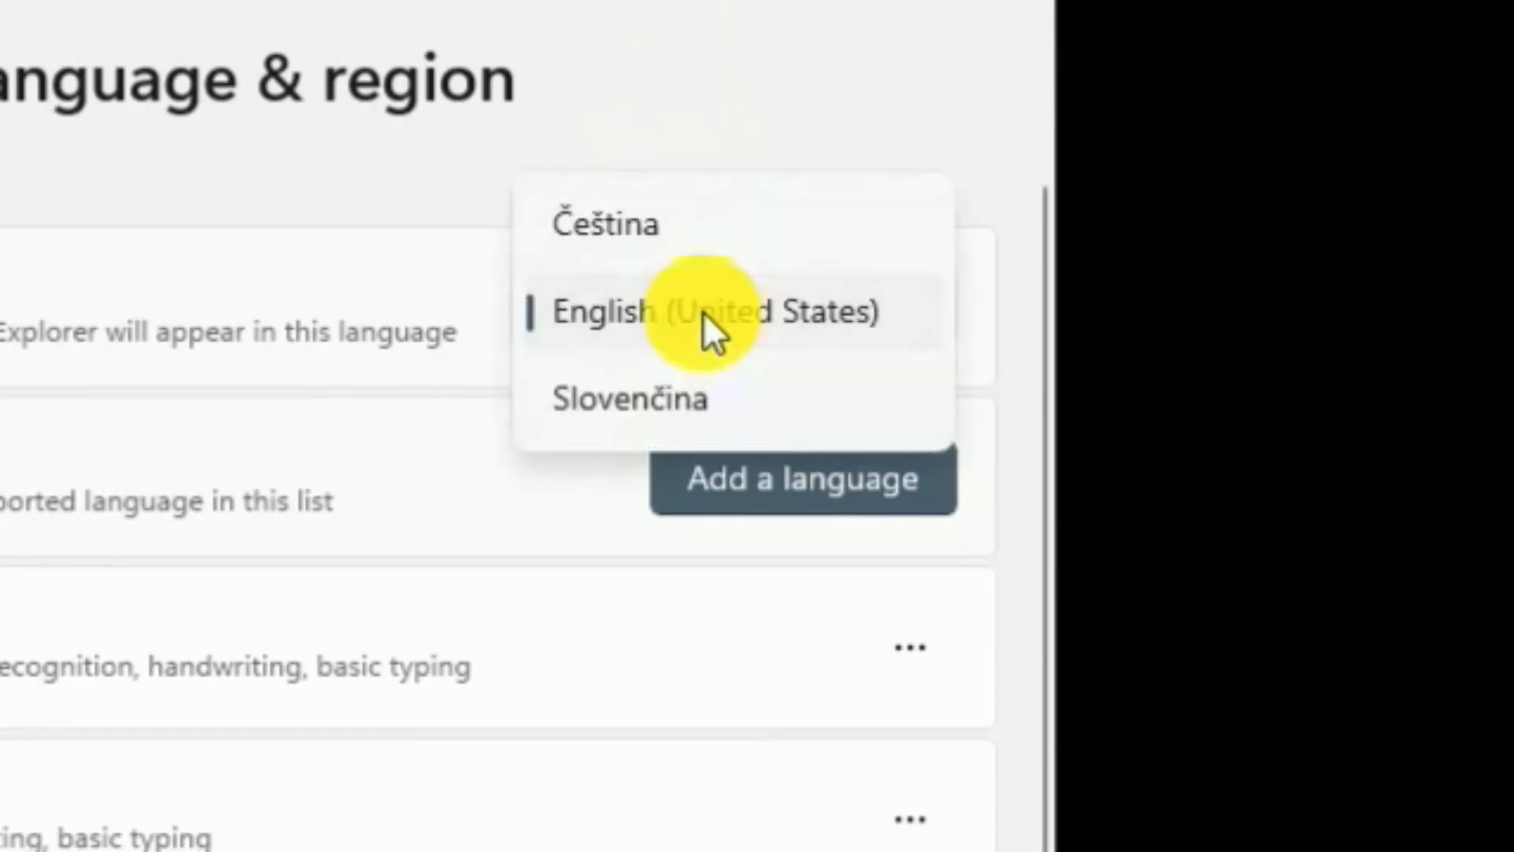
- Choose Slovenčina as the Windows display language
click(628, 399)
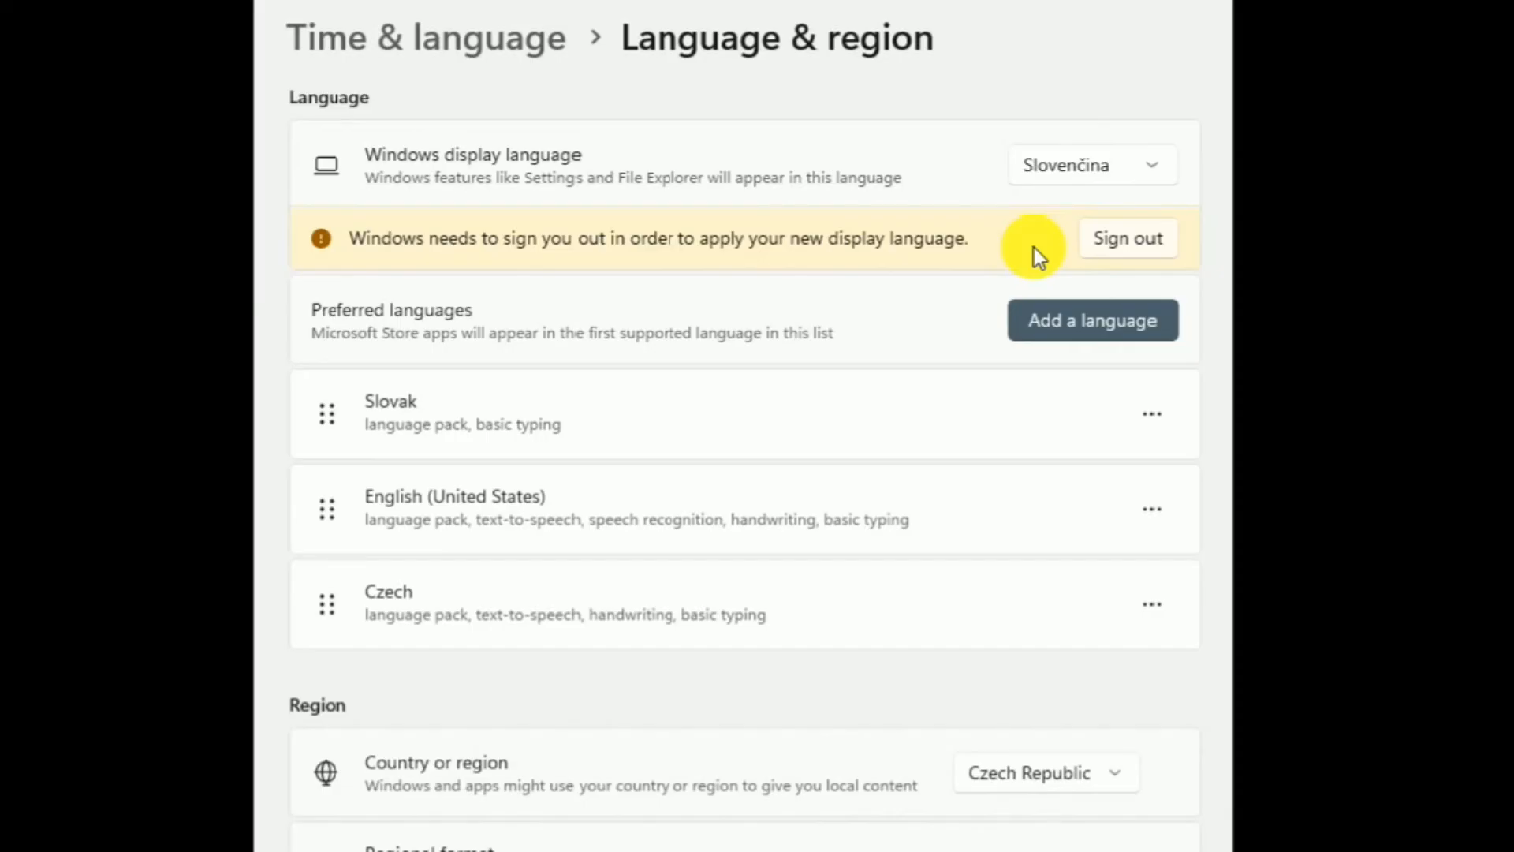
- Sign out from the yellow notice to apply the Slovak display language
click(1127, 238)
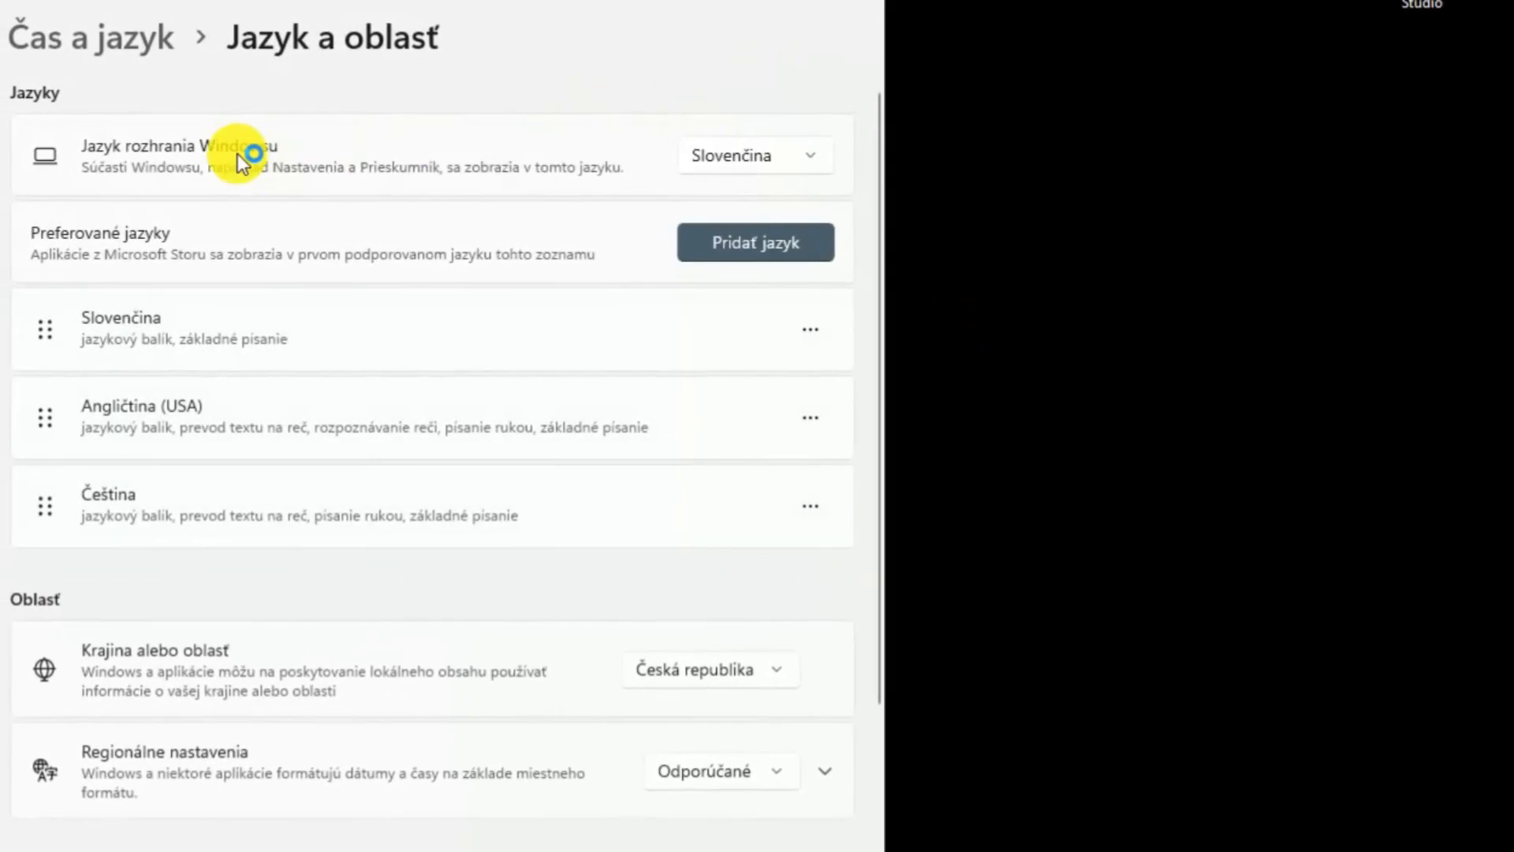